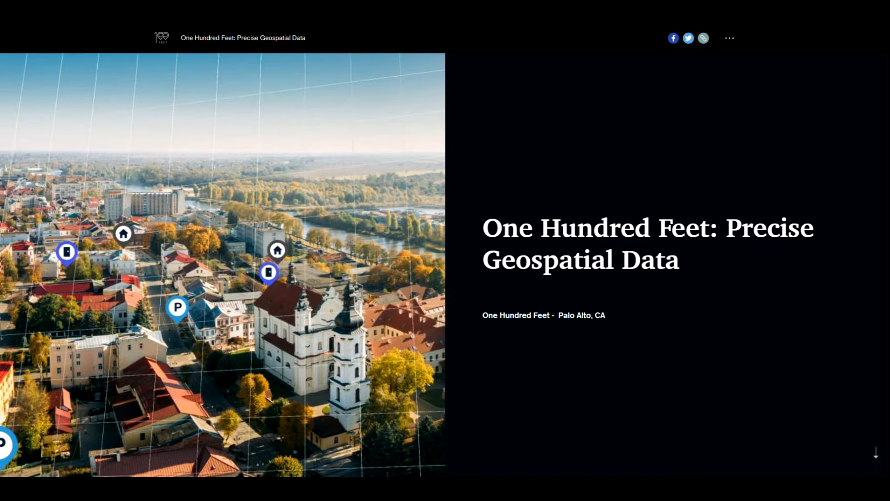
Scroll past the title cover to the swipe map contrasting standard and One Hundred Feet address detail
scroll("down", 3)
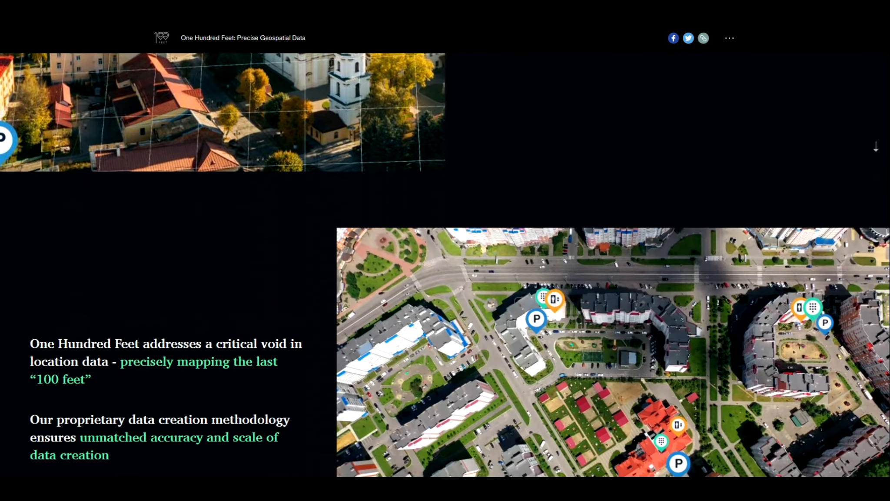
scroll("down", 3)
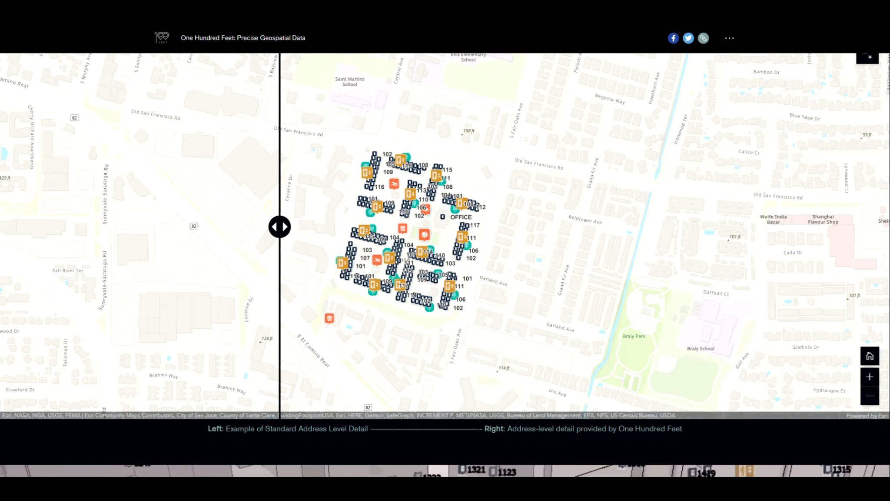
mouse_move(297, 228)
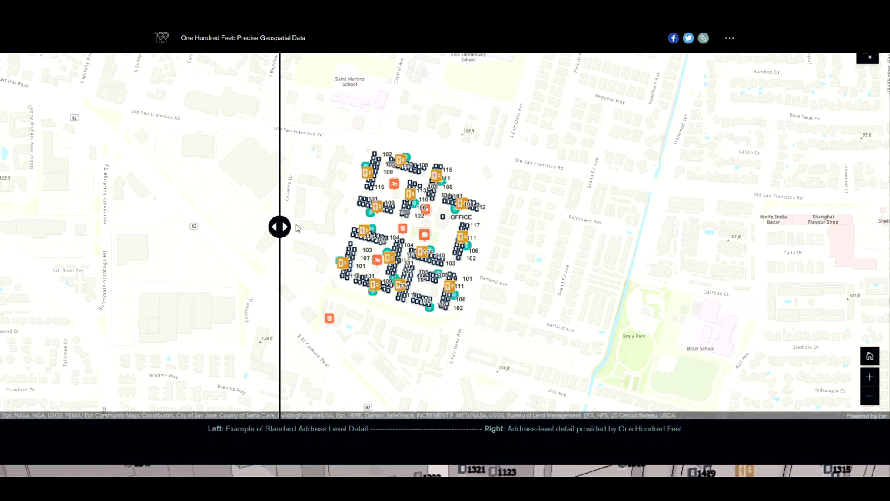
Swipe the divider right to the standard address view, then back left to unit-level detail
left_click_drag(279, 226, 540, 226)
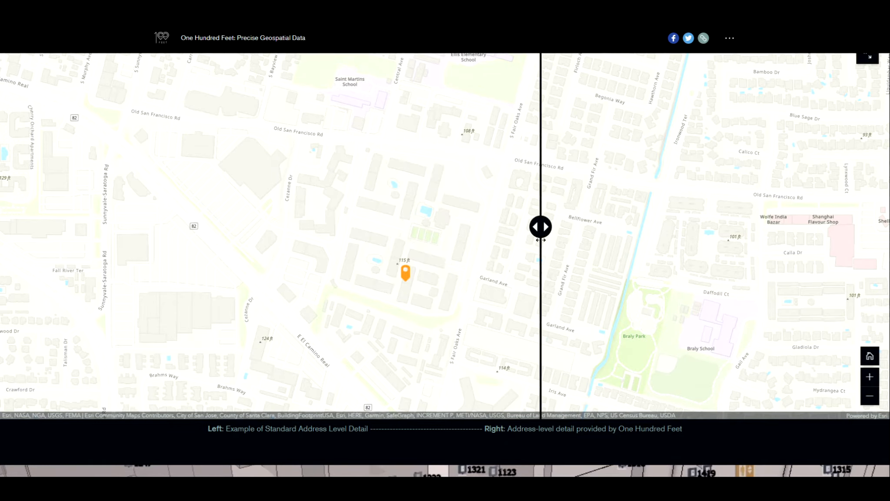
mouse_move(363, 311)
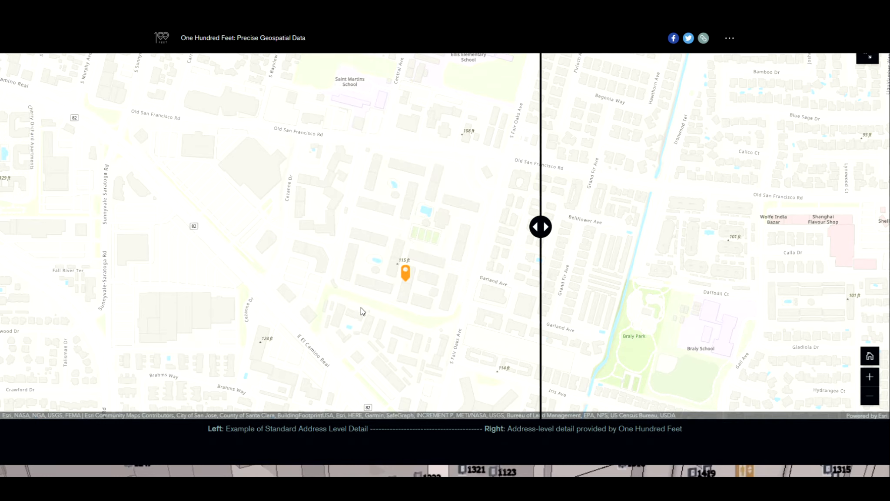
mouse_move(424, 303)
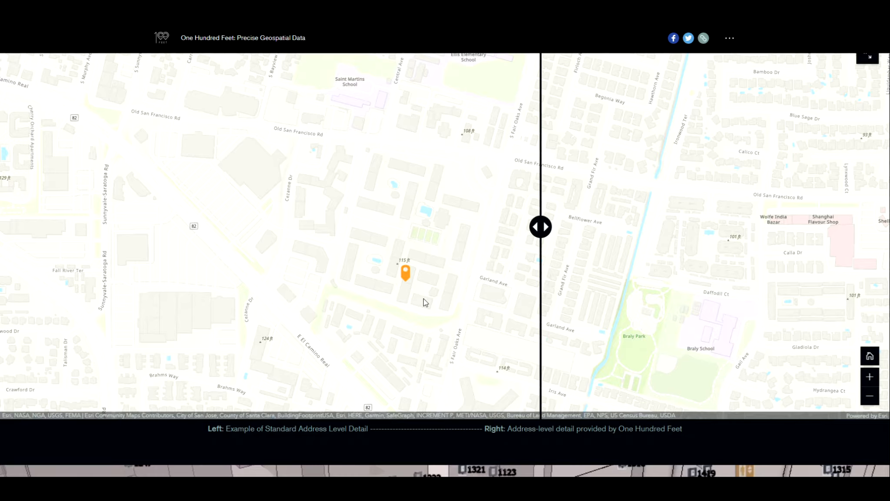
mouse_move(412, 287)
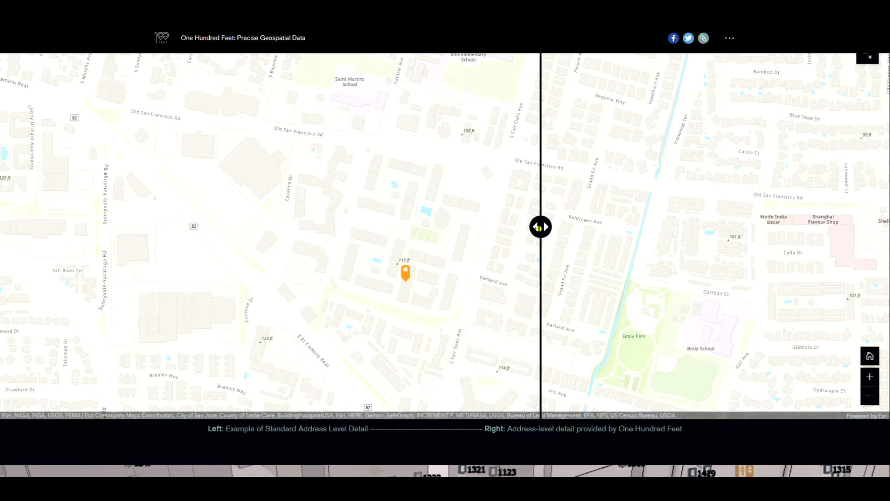
left_click_drag(539, 226, 314, 226)
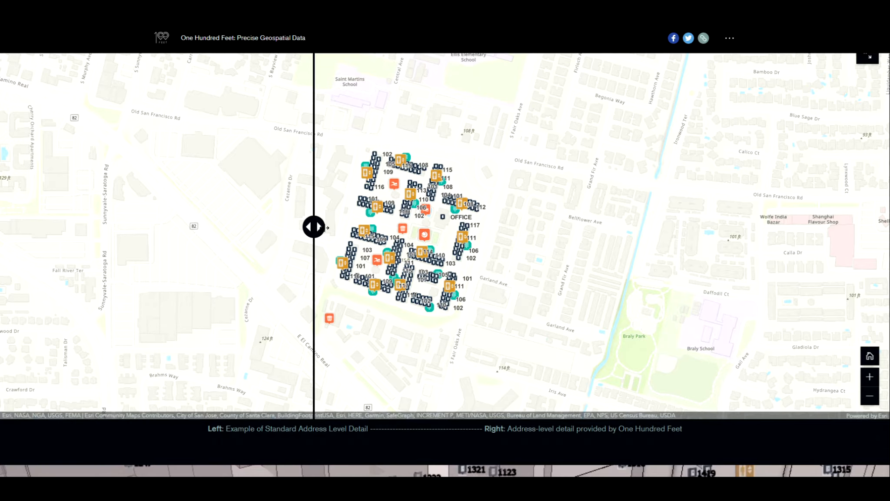
mouse_move(548, 331)
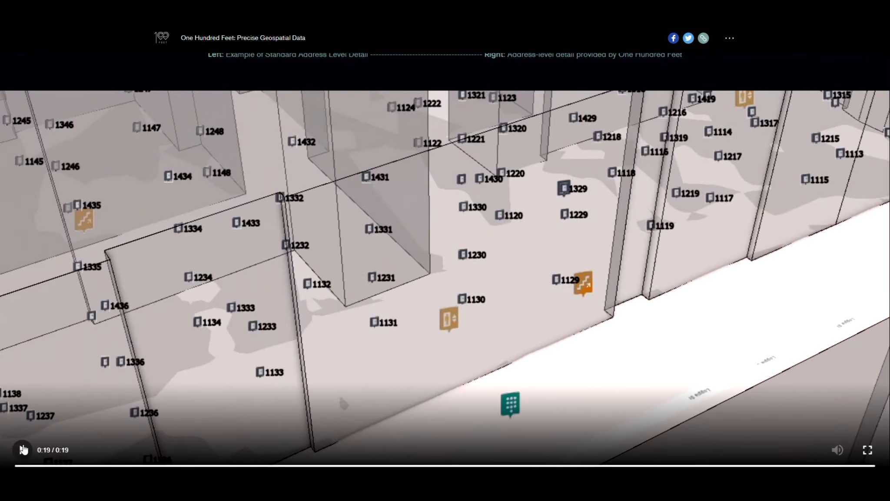
Pause the ArcScene unit rendering video
left_click(23, 449)
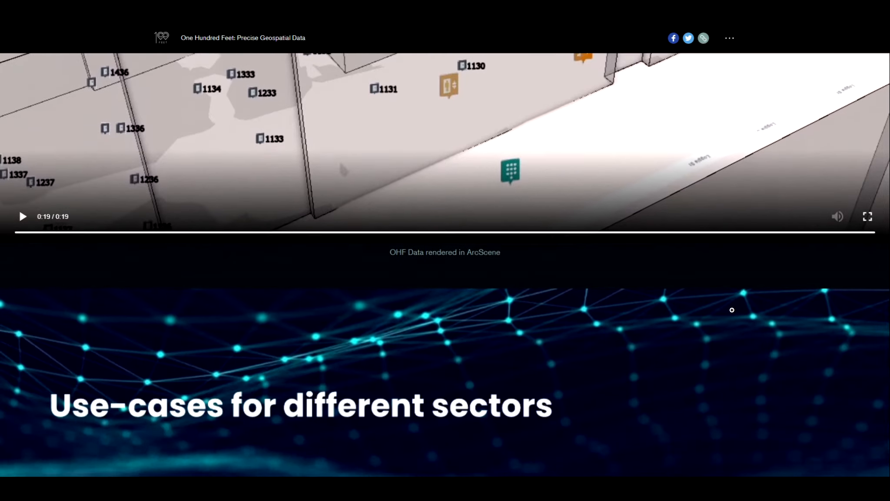
scroll("down", 3)
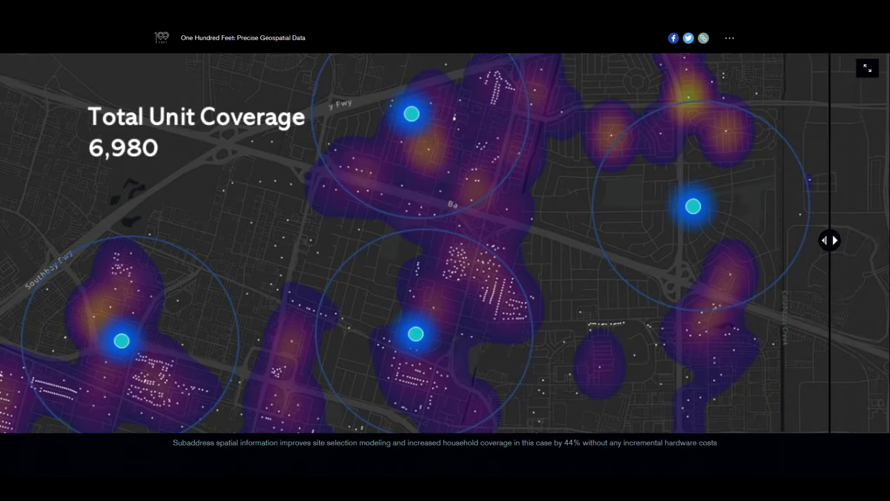
Slide the Total Unit Coverage divider to the far left, revealing dense subaddress unit points
left_click_drag(829, 239, 610, 240)
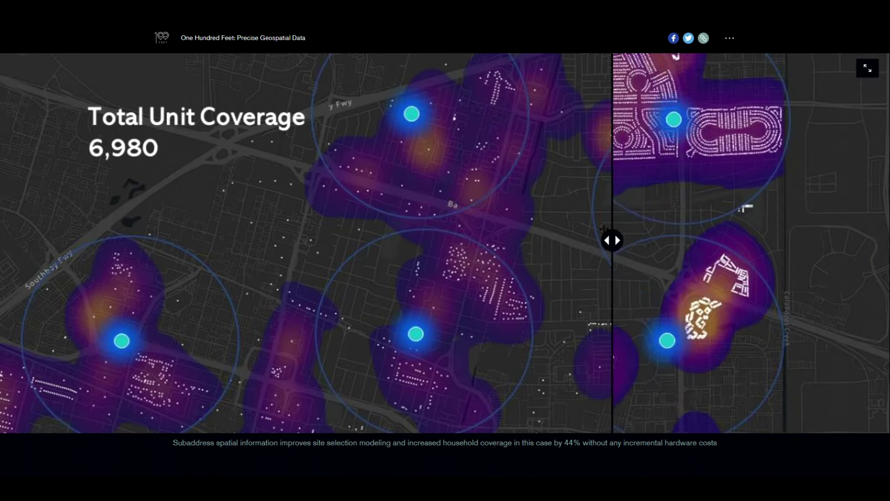
left_click_drag(612, 239, 502, 240)
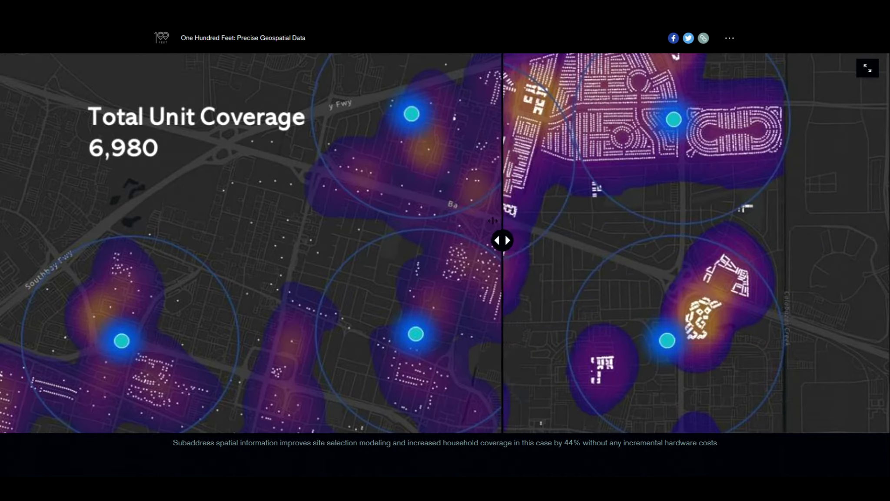
left_click_drag(502, 239, 319, 240)
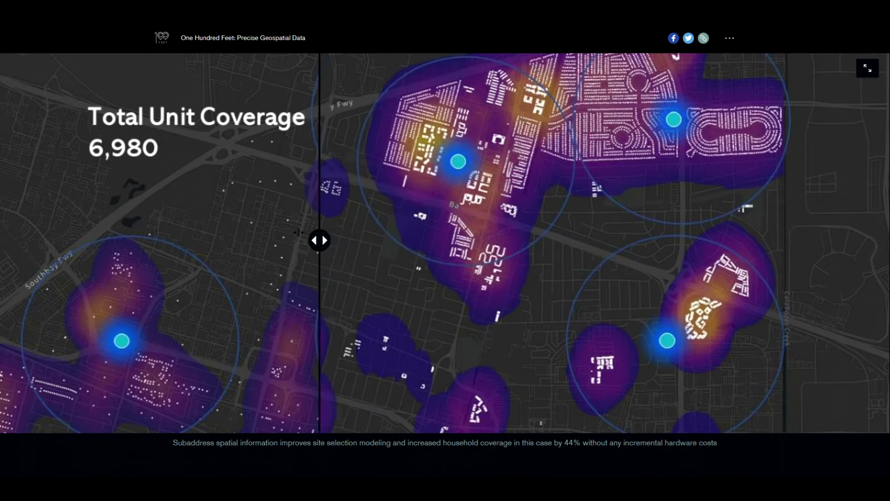
left_click_drag(320, 239, 51, 240)
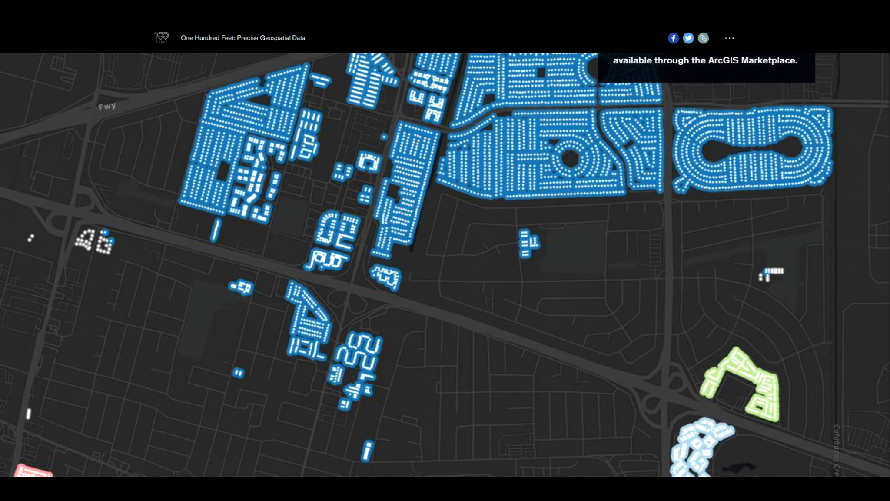
Scroll to 'Try it out' and select the sample address 655 South Fair Oaks Apt 201
scroll("down", 3)
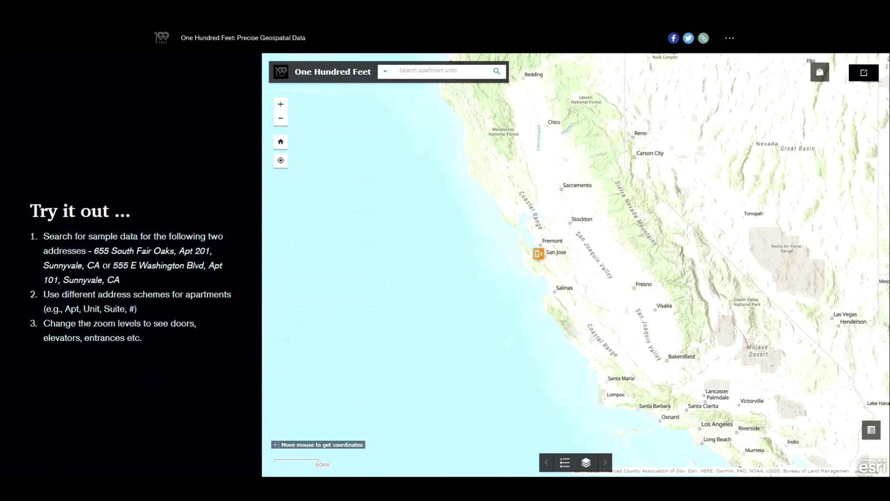
mouse_move(197, 229)
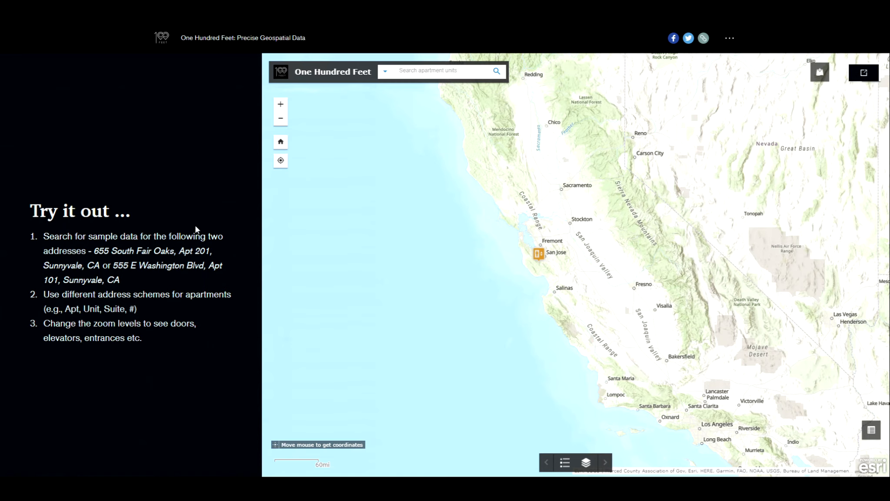
left_click_drag(97, 250, 99, 265)
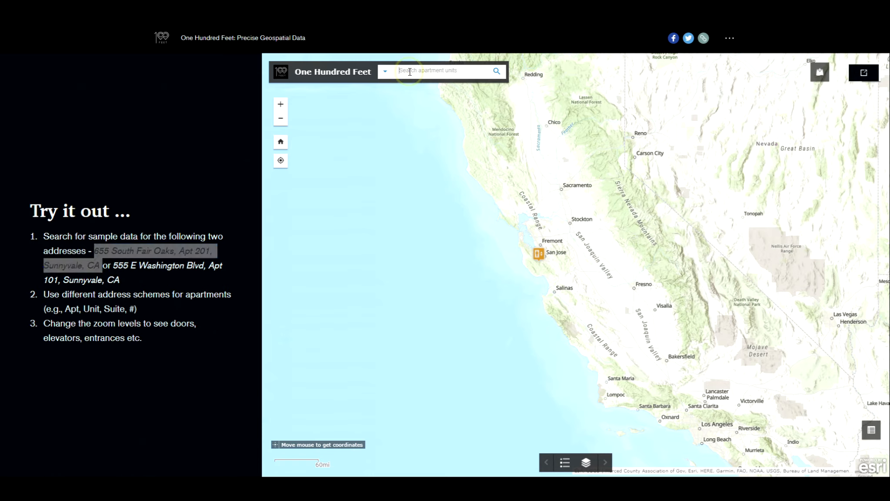
type("655 South Fair Oaks, Apt 201, Sunnyvale, CA")
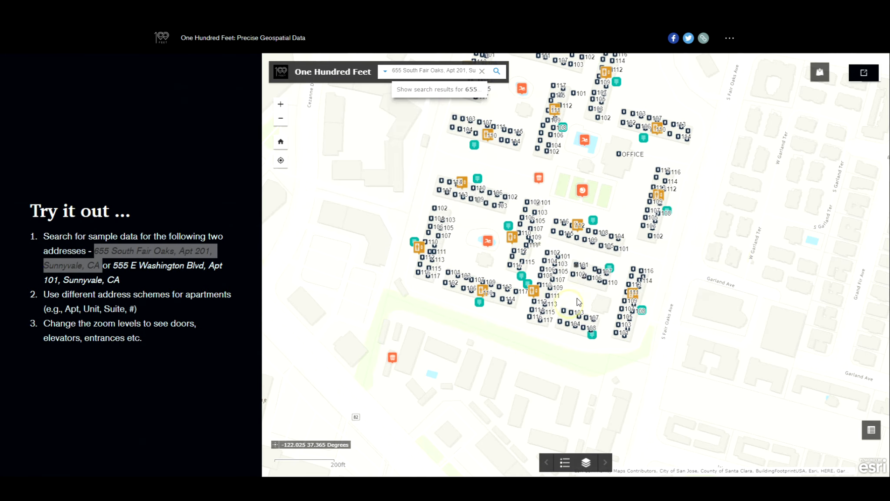
left_click(494, 203)
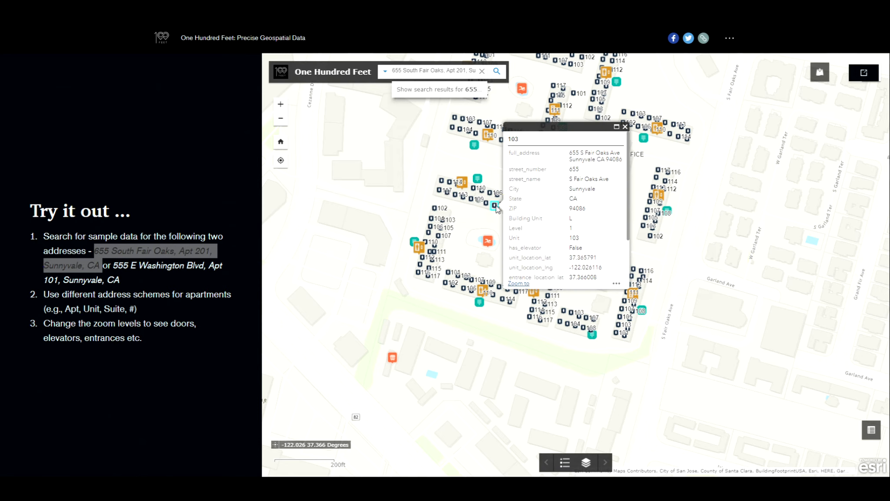
mouse_move(472, 242)
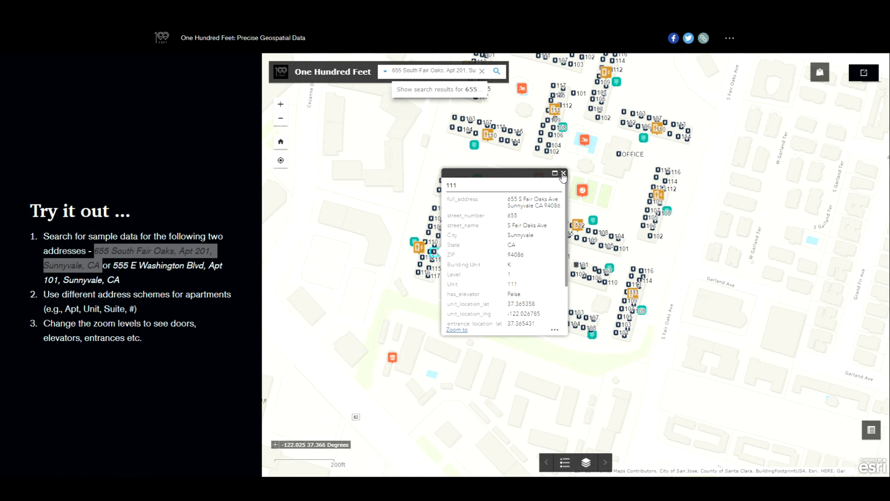
left_click(564, 173)
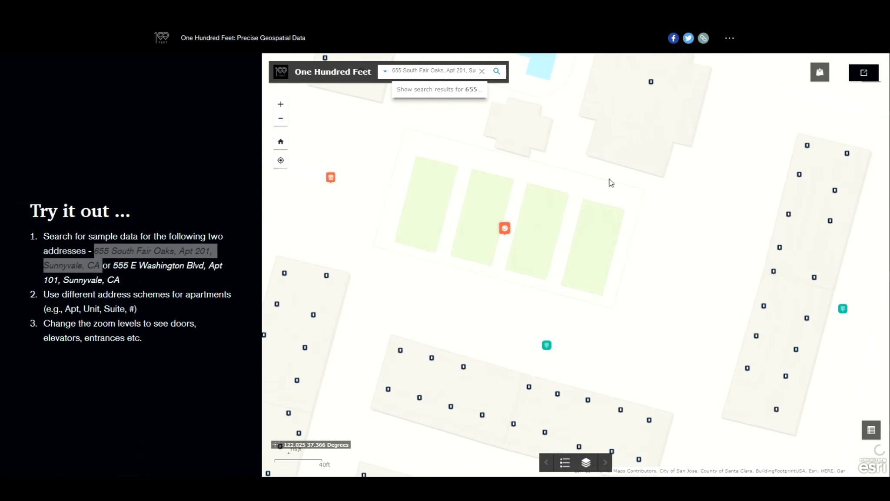